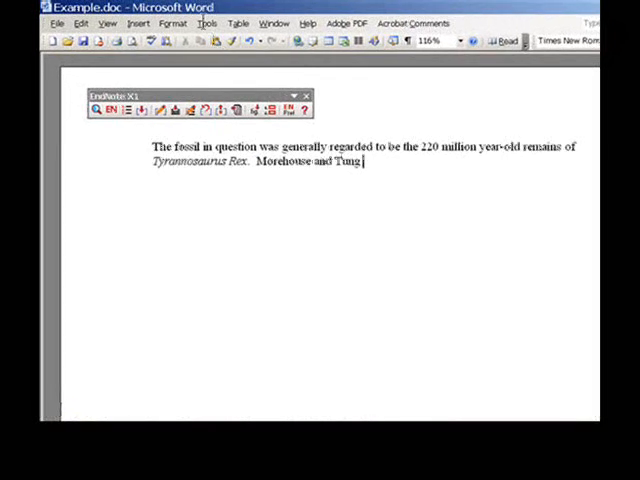
# Show the Tools menu's EndNote X1 submenu containing Find Citation(s)
pyautogui.click(219, 24)
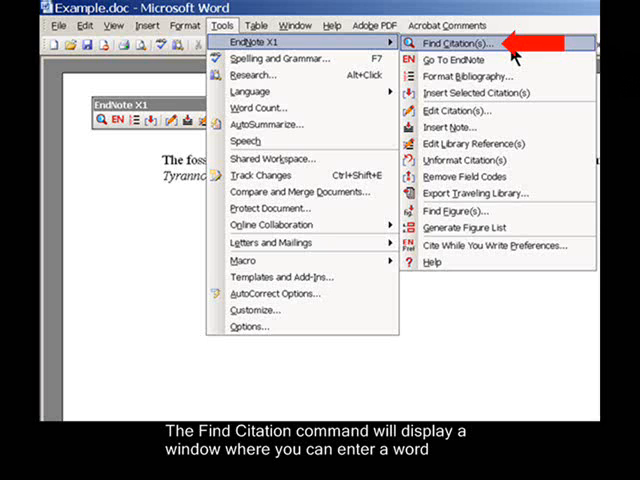
# Open EndNote's Find Citation window and enter 'extinct' as the search term
pyautogui.click(456, 43)
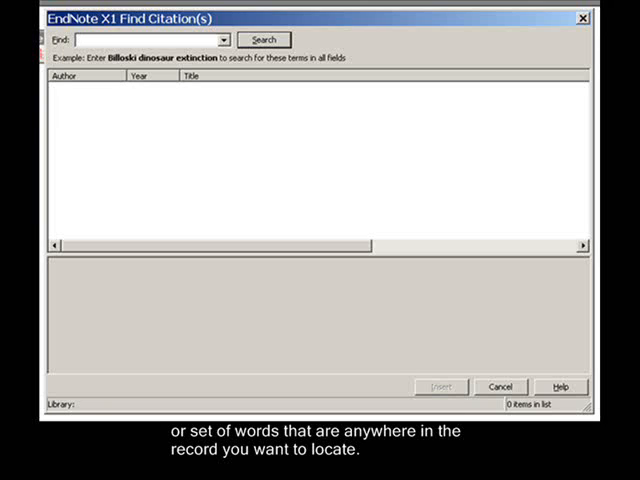
pyautogui.write('extinct')
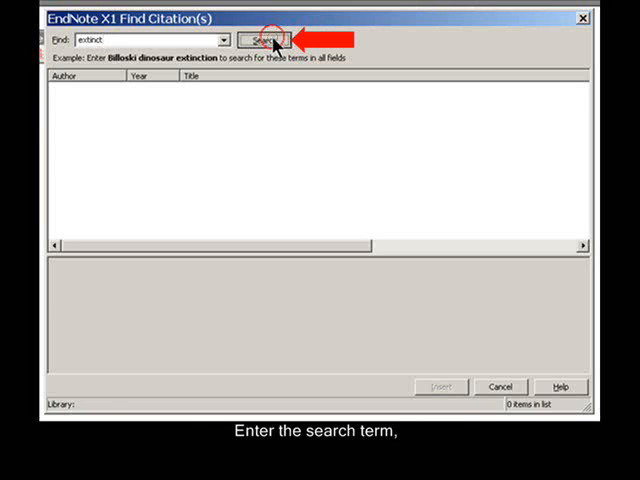
# Run the 'extinct' search, listing 14 matching references
pyautogui.click(263, 40)
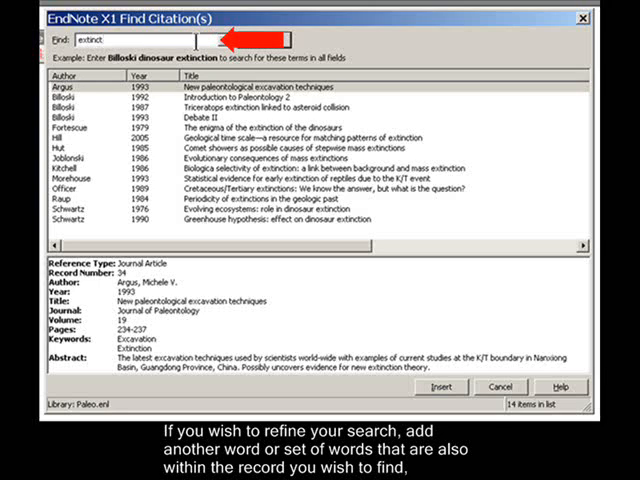
# Refine the search to 'extinct dinosaur', narrowing results to 6 references
pyautogui.write('dinosaur')
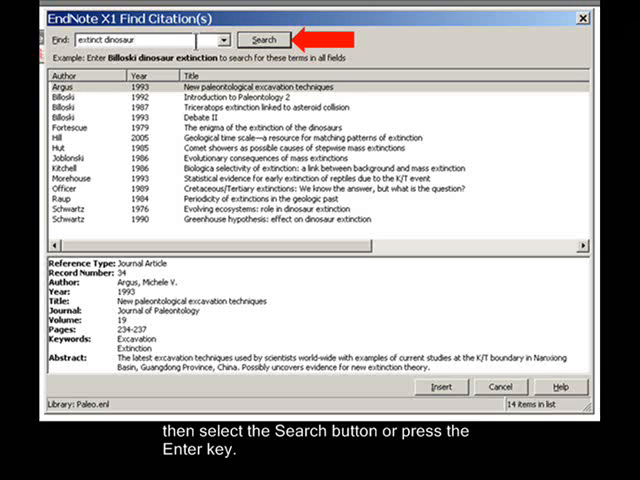
pyautogui.click(262, 39)
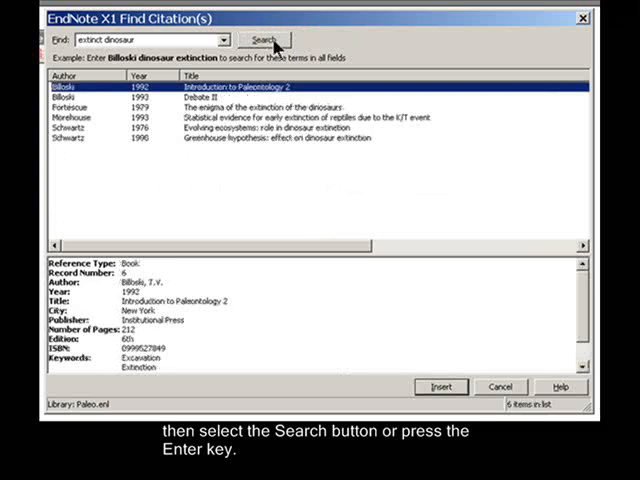
pyautogui.click(261, 40)
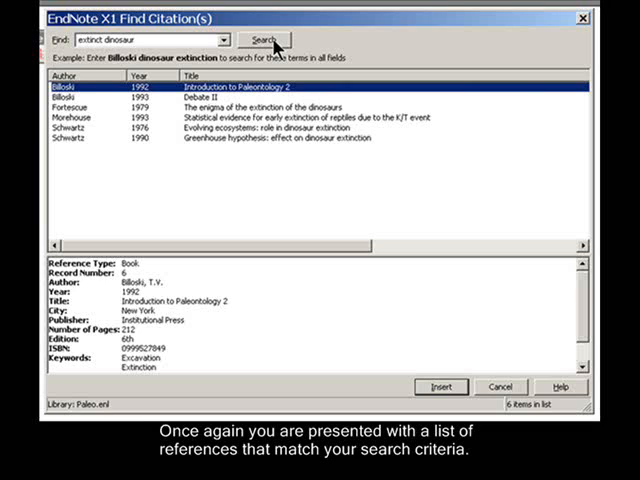
pyautogui.click(200, 104)
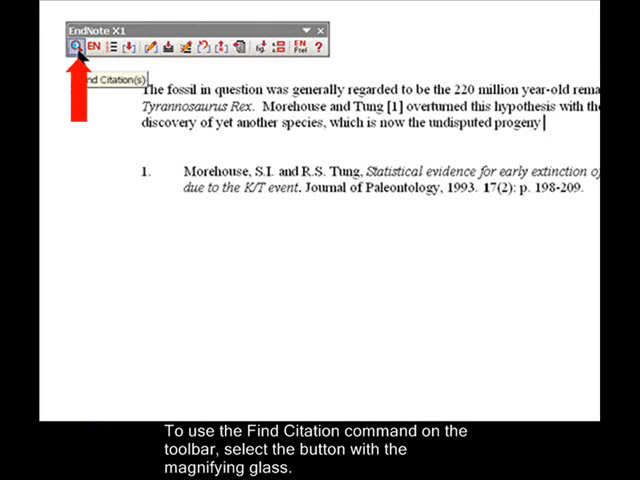
# Reopen Find Citation from the EndNote X1 toolbar, showing the six 'extinct dinosaur' matches
pyautogui.click(75, 47)
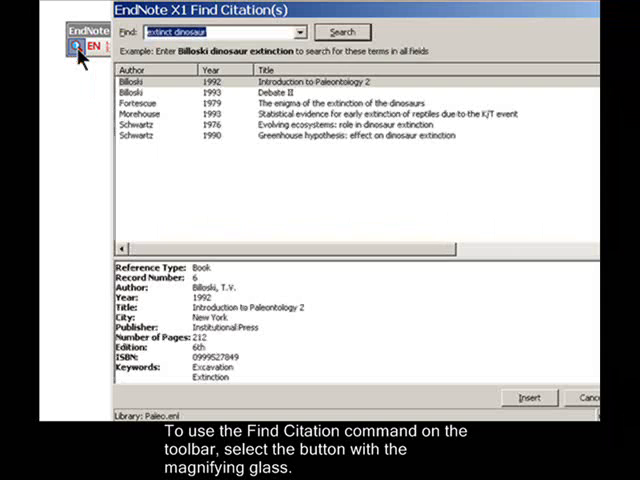